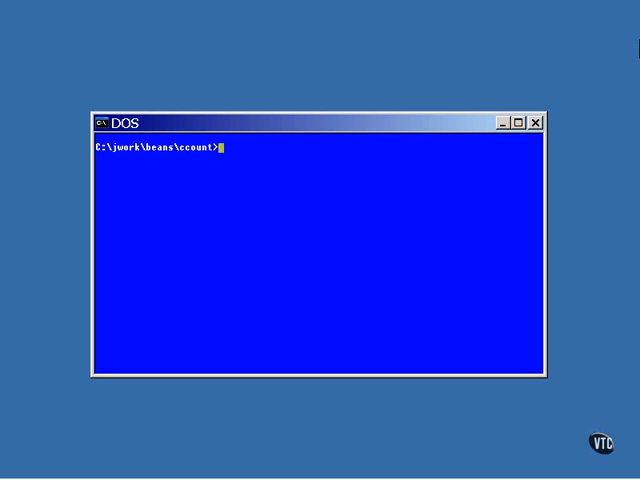
- Open CcountClient.java in vi from the C:\jwork\beans\ccount folder
type("vi")
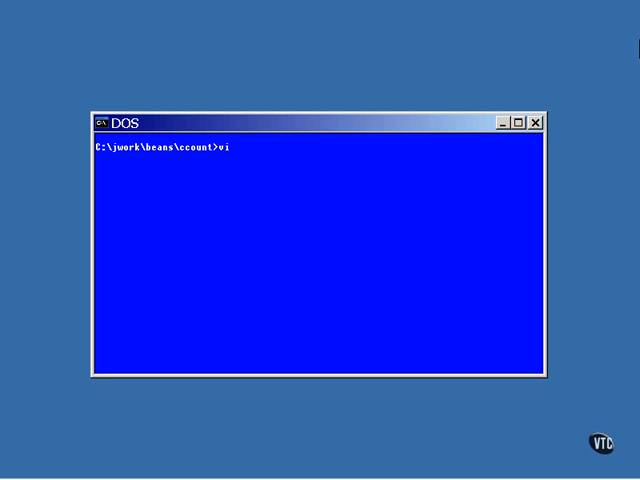
type("CcountC")
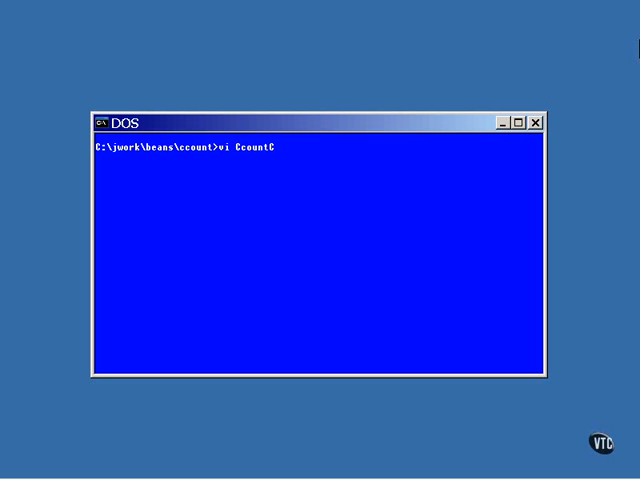
key("Return")
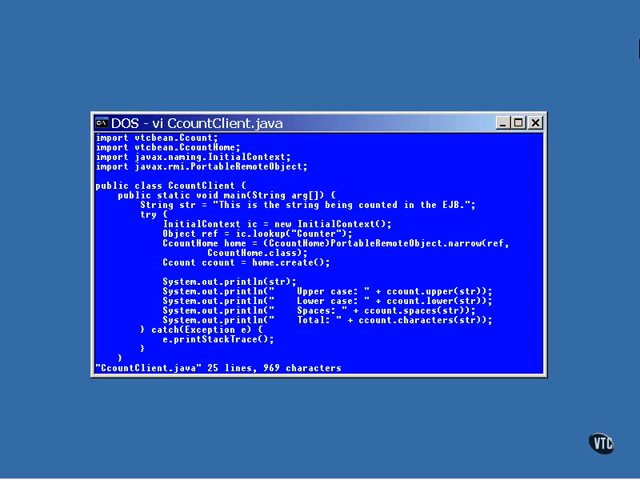
mouse_move(186, 165)
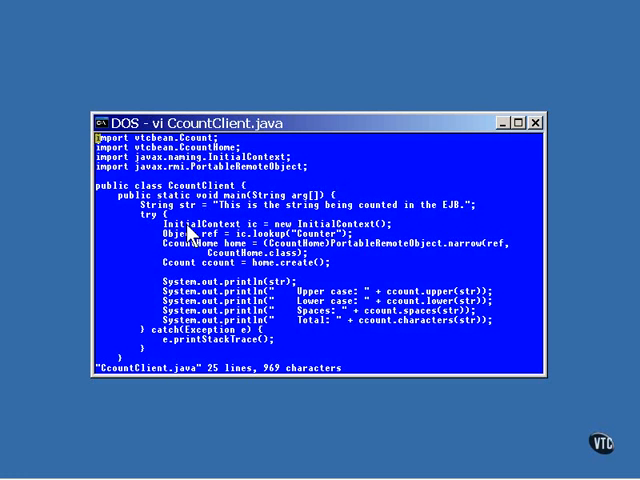
mouse_move(222, 220)
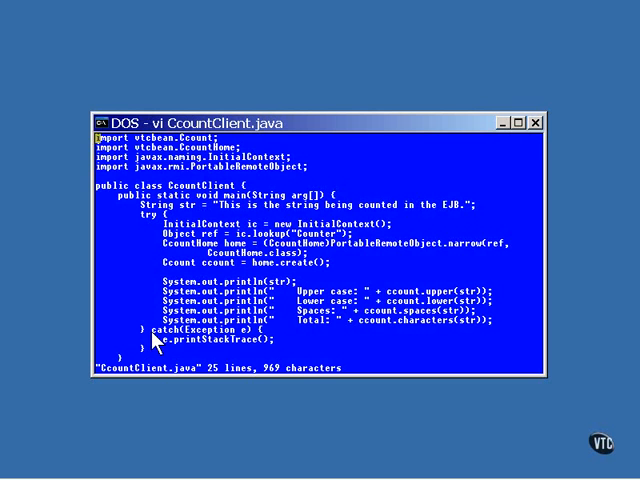
mouse_move(290, 233)
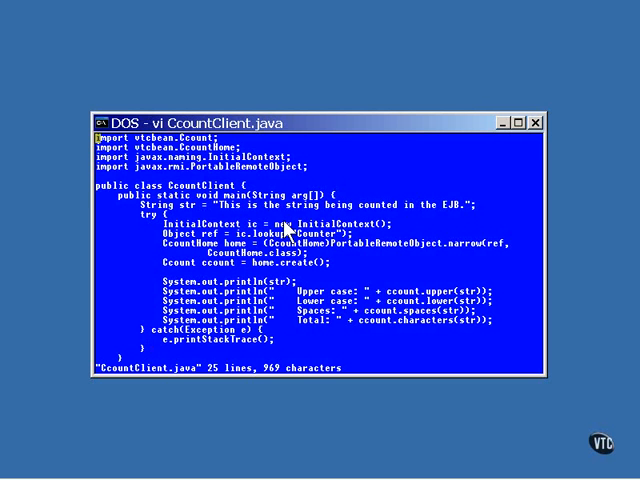
mouse_move(262, 237)
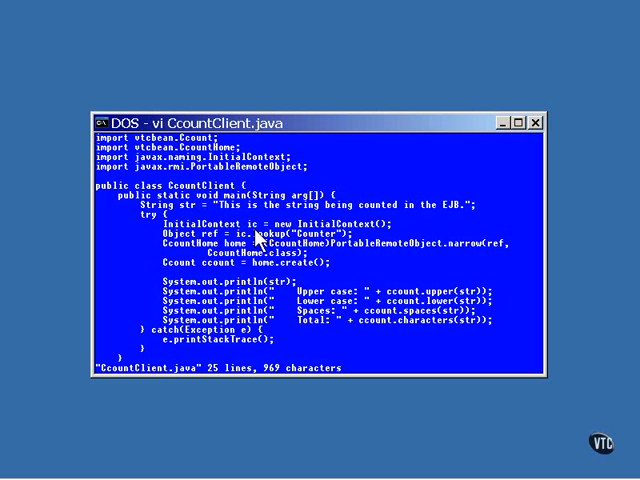
mouse_move(285, 270)
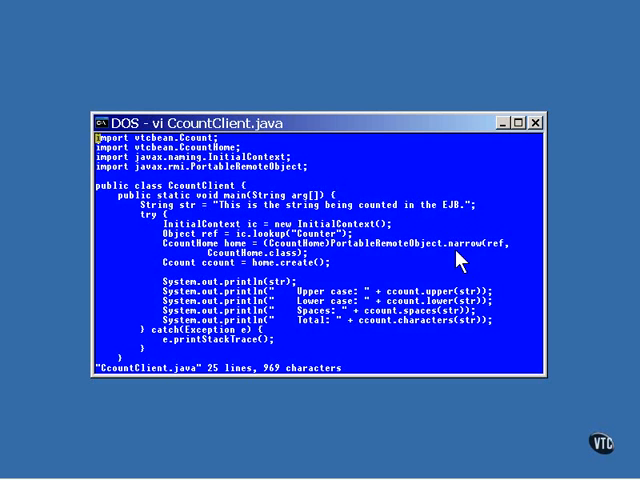
mouse_move(261, 280)
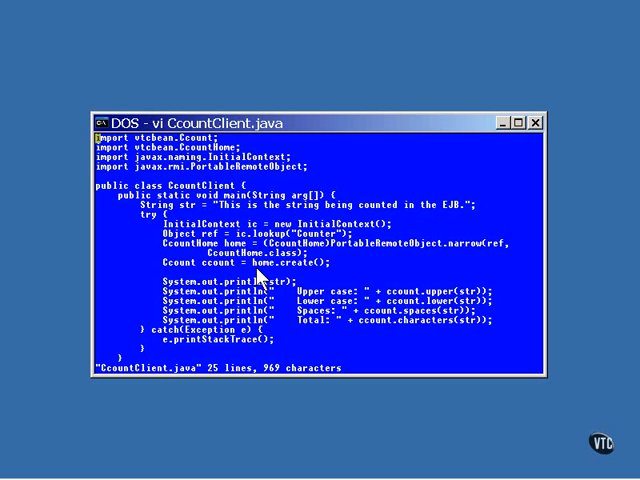
mouse_move(295, 342)
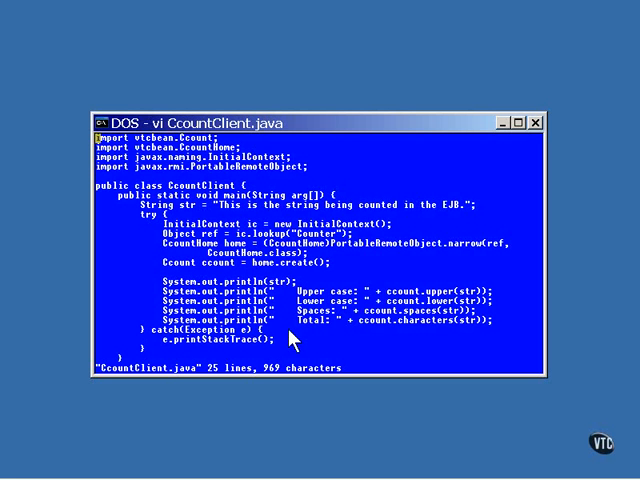
mouse_move(445, 285)
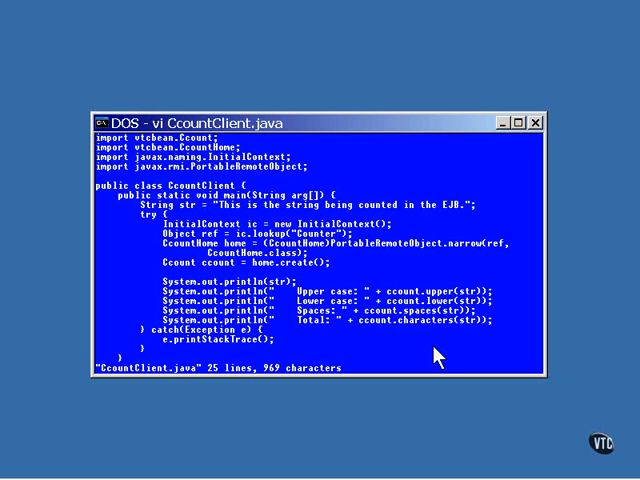
mouse_move(283, 335)
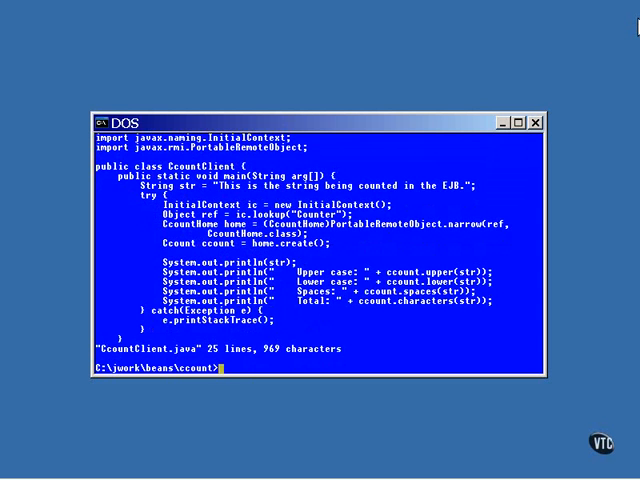
- Show buildclient.bat's contents: a CLASSPATH setting and a javac compile of CcountClient.java
type("type buildclient.bat")
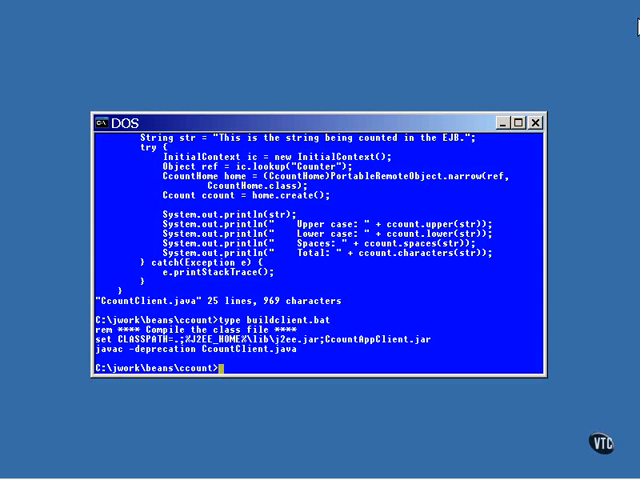
type("buildcl")
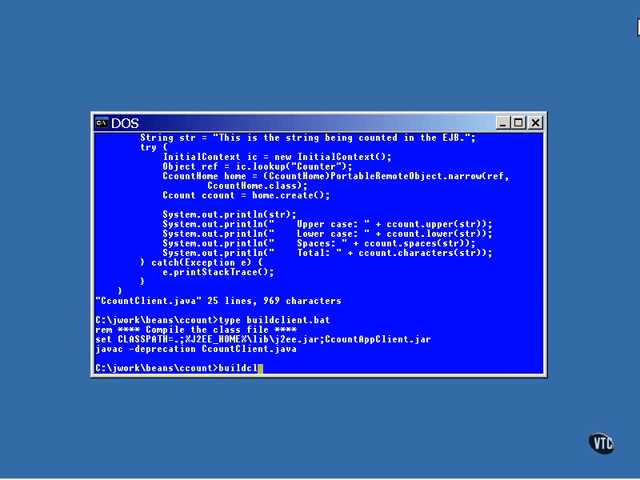
- Run buildclient to set CLASSPATH and compile CcountClient.java without errors
key("Return")
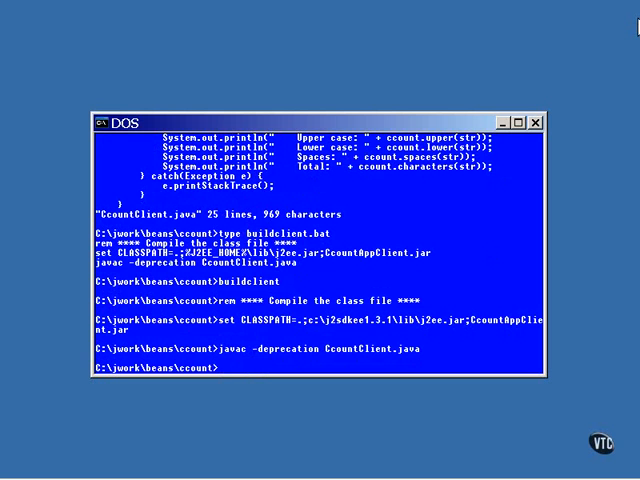
type("type runcl")
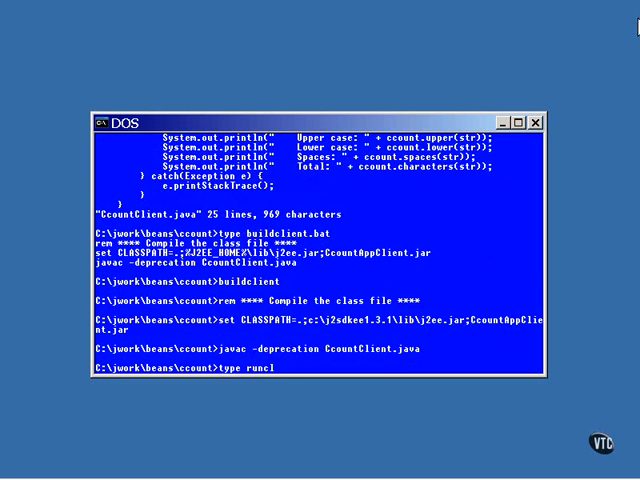
- Show runclient.bat, run the client (4 upper, 31 lower, 8 spaces, 44 total), then clear the screen
type("ient.bat")
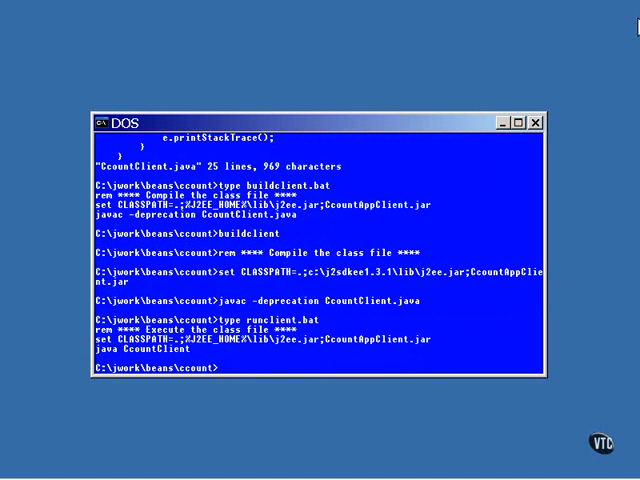
type("runclient")
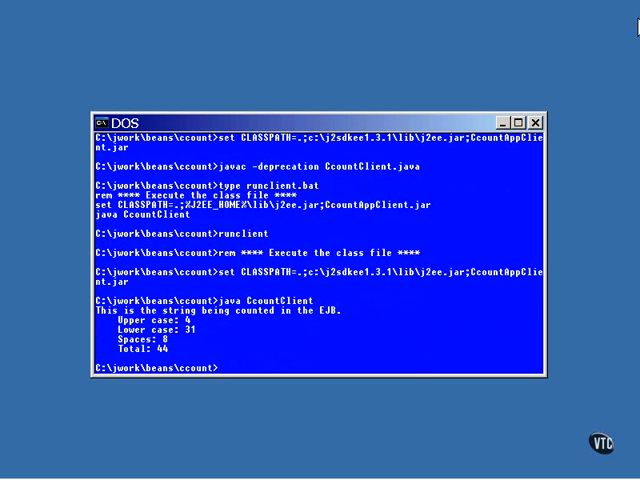
type("c")
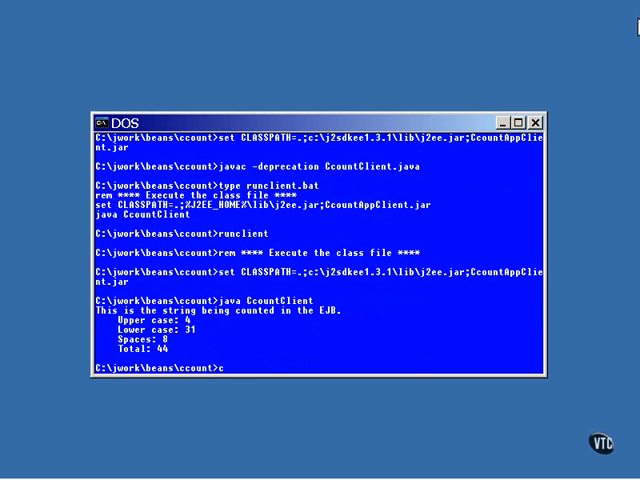
type("ls")
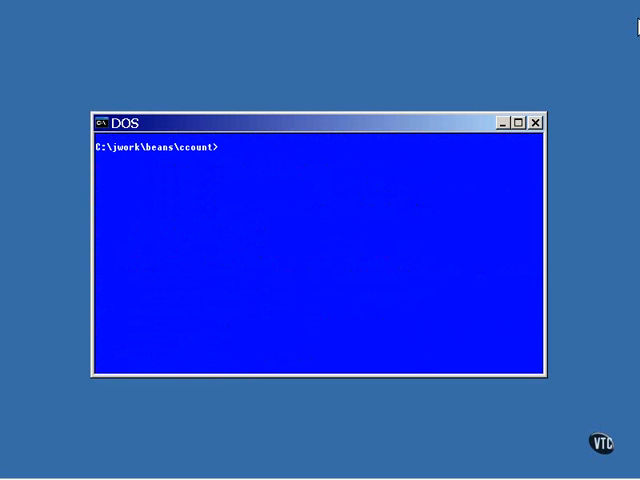